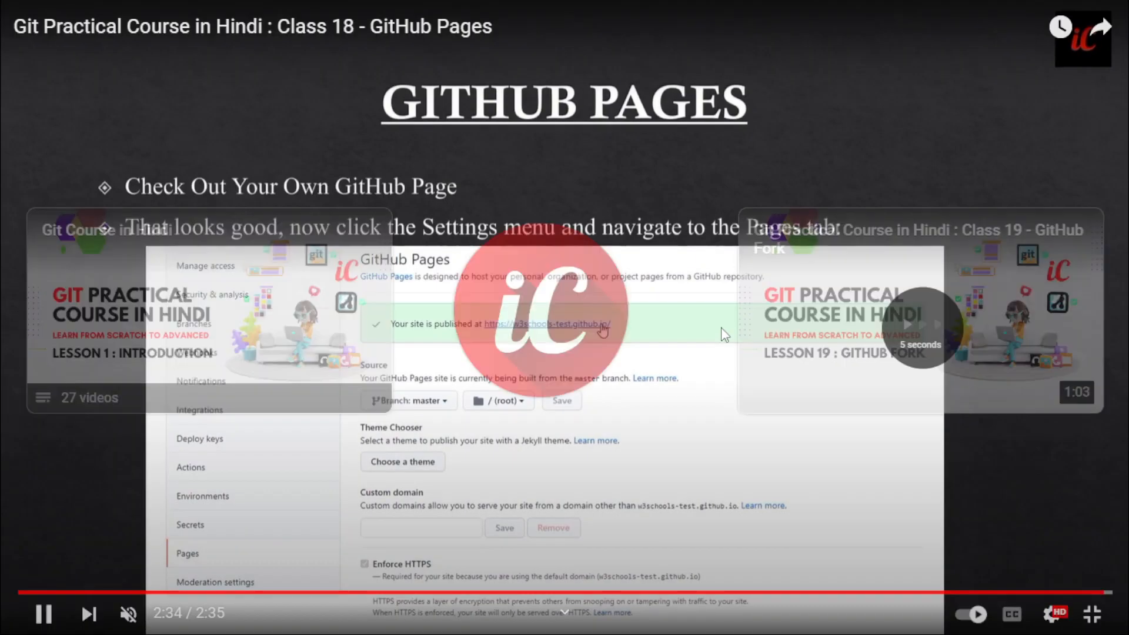
# - Pause the Class 18 - GitHub Pages lesson on its end screen with Class 19 suggested
pyautogui.click(42, 612)
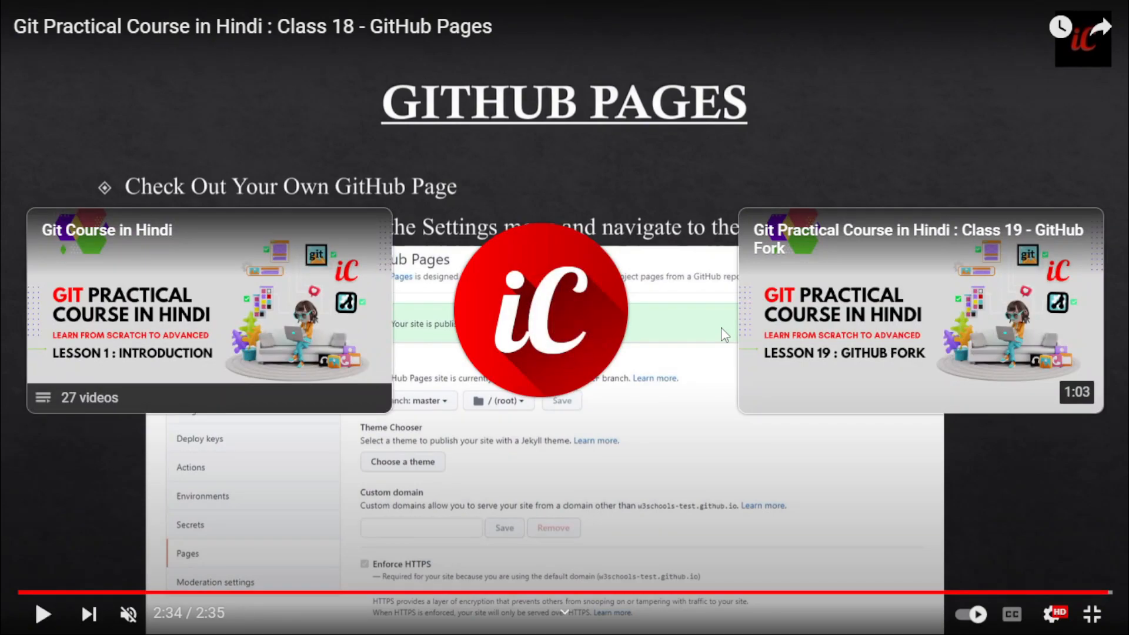